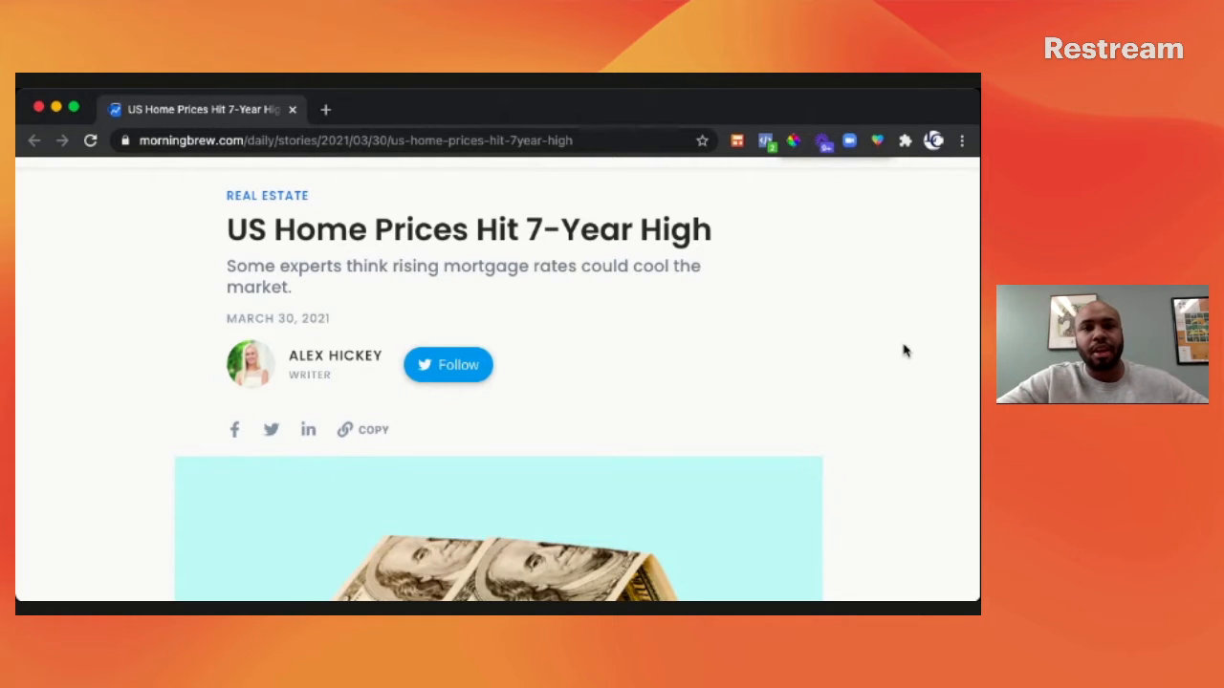
{"action": "scroll", "scroll_direction": "down", "scroll_amount": 3}
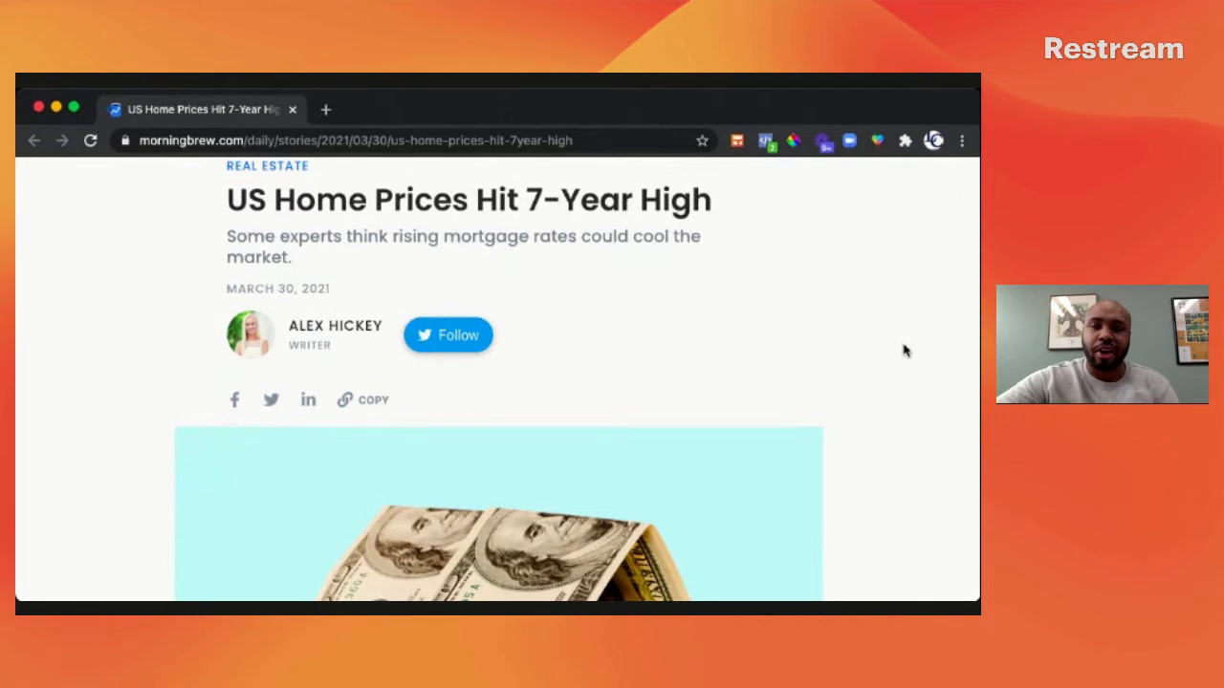
{"action": "scroll", "scroll_direction": "down", "scroll_amount": 3}
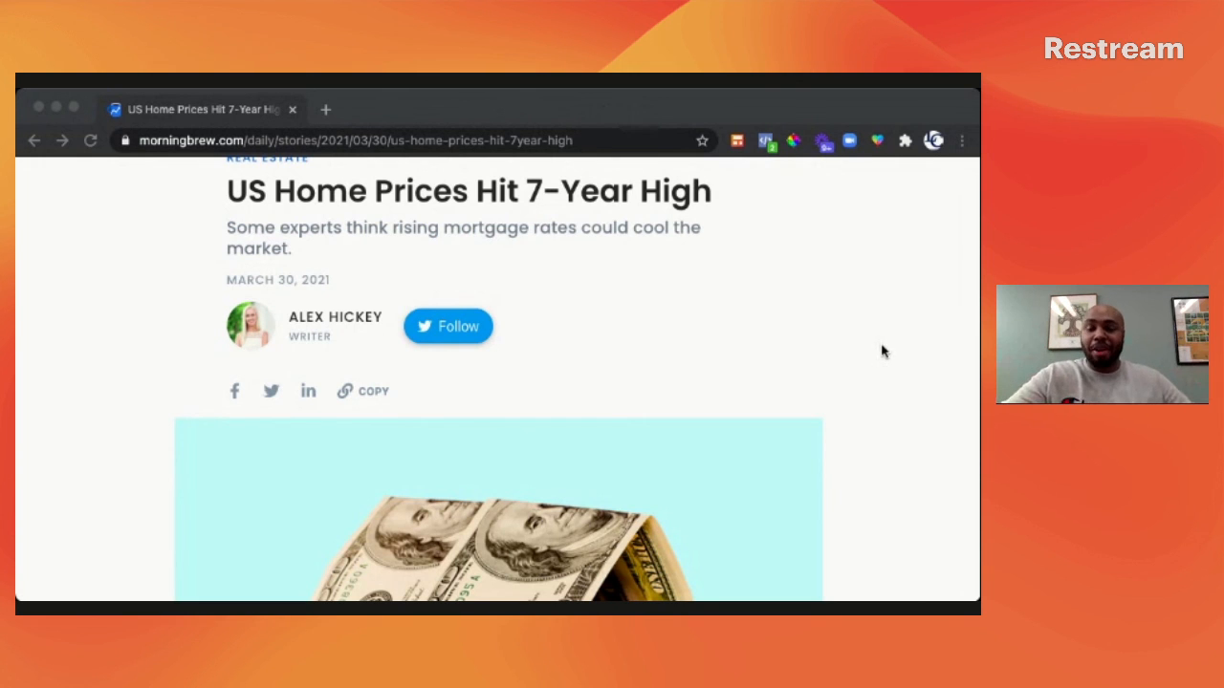
{"action": "scroll", "scroll_direction": "down", "scroll_amount": 3}
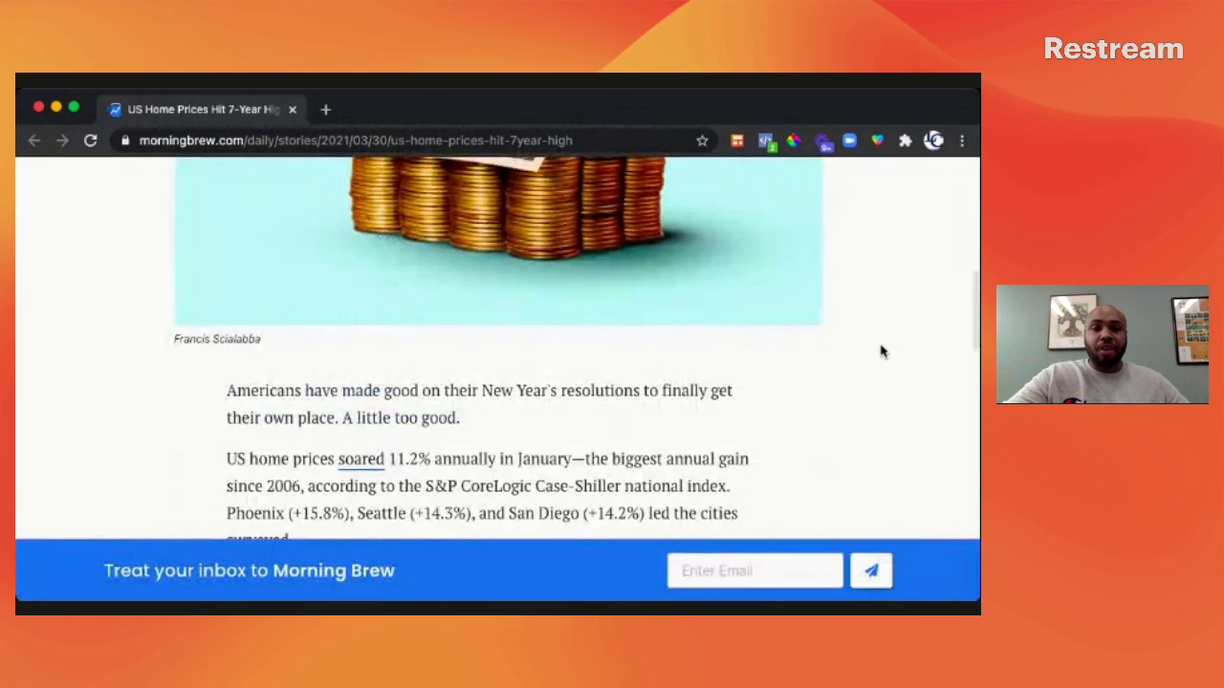
{"action": "scroll", "scroll_direction": "down", "scroll_amount": 3}
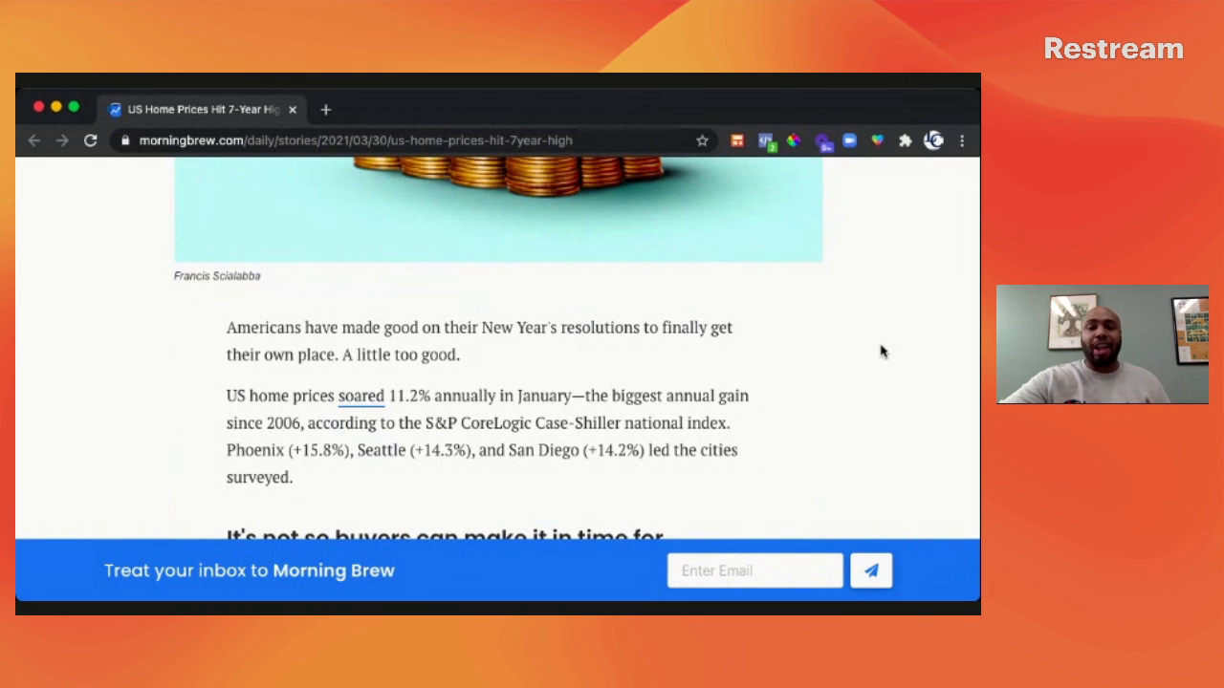
{"action": "scroll", "scroll_direction": "down", "scroll_amount": 3}
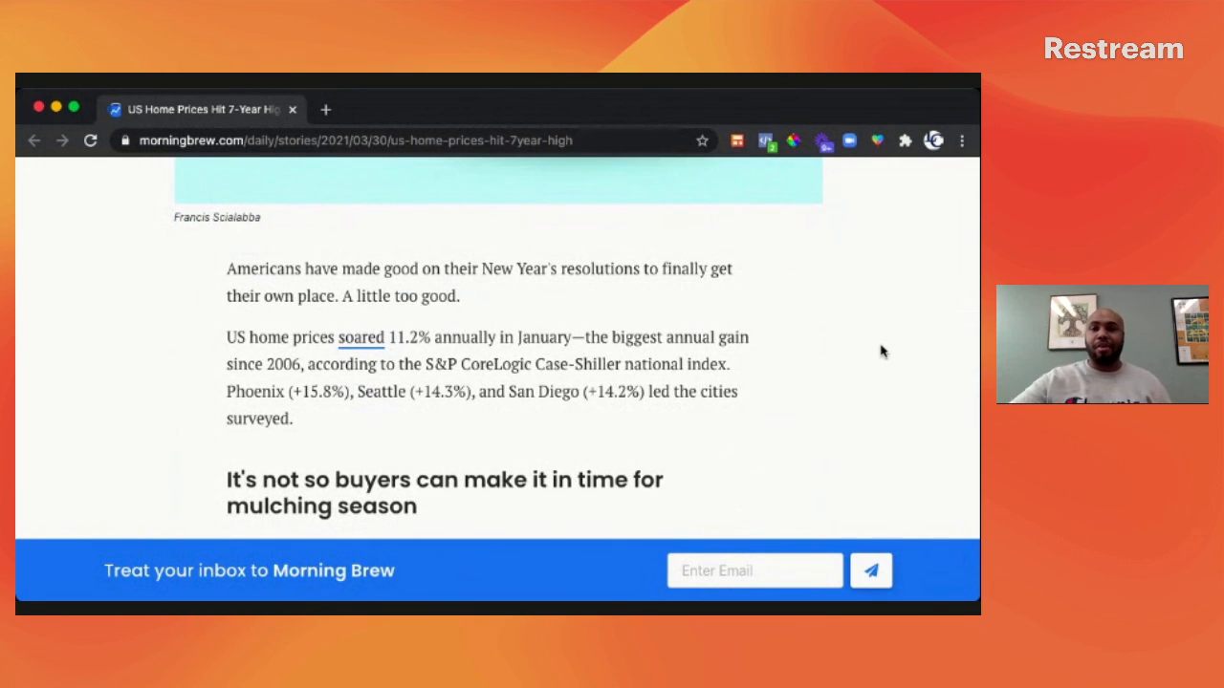
{"action": "scroll", "scroll_direction": "down", "scroll_amount": 3}
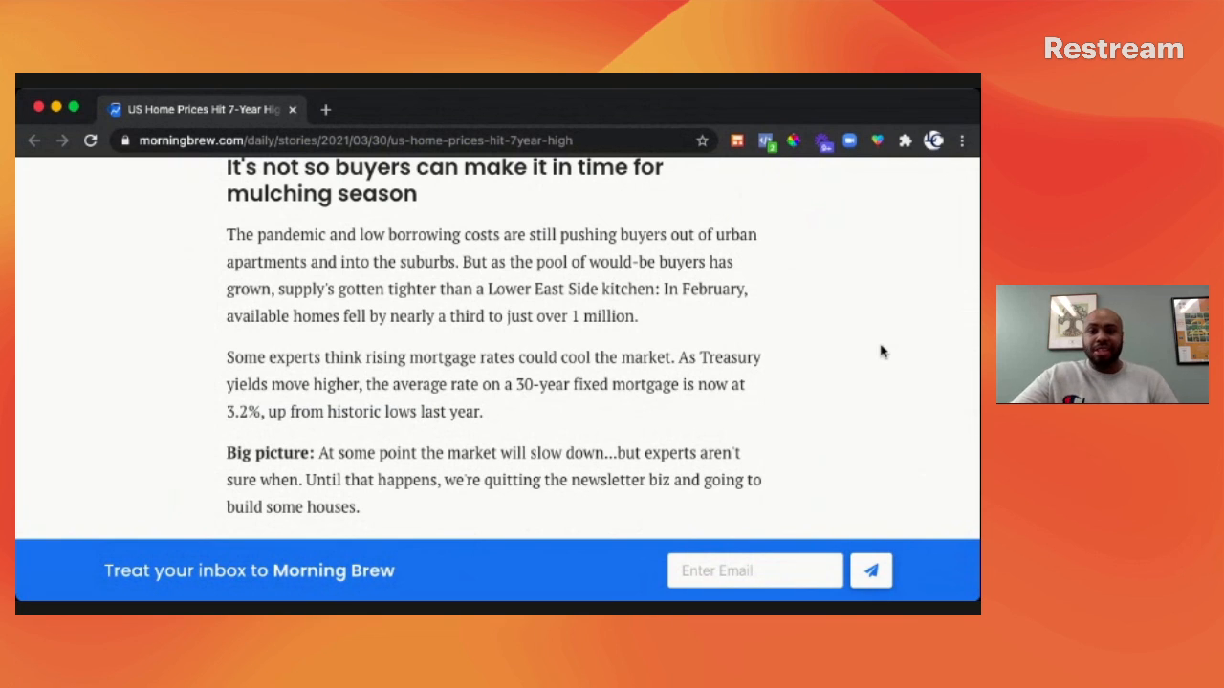
{"action": "mouse_move", "coordinate": [698, 332]}
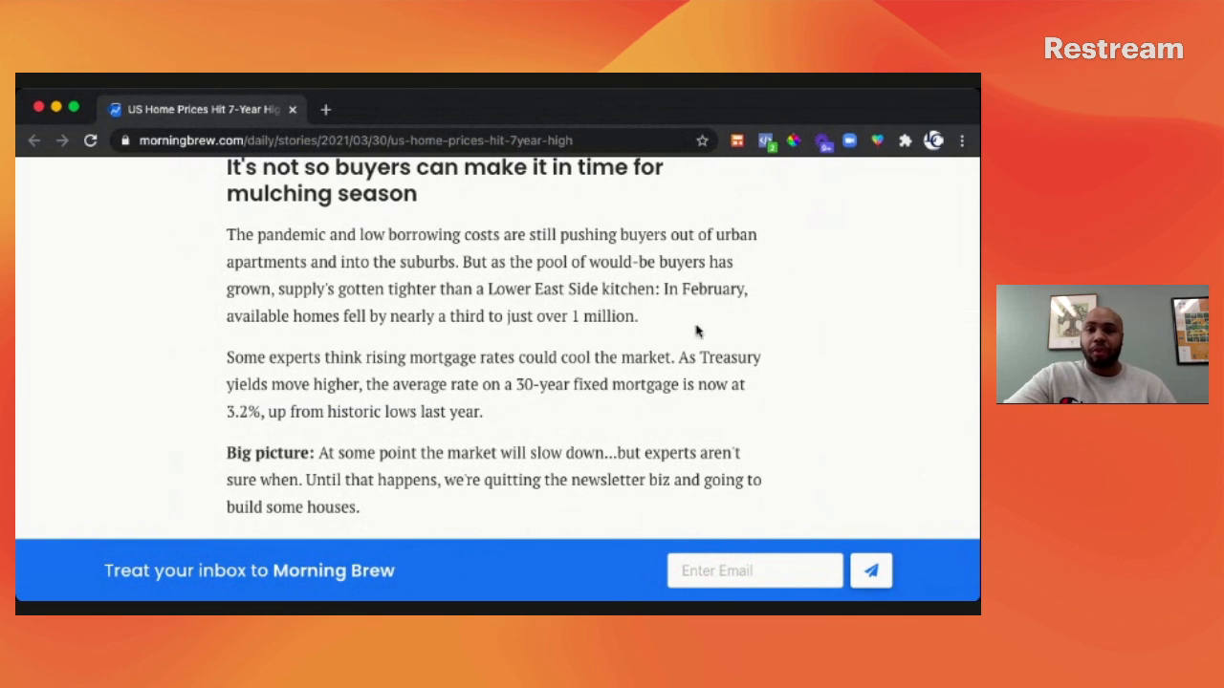
{"action": "mouse_move", "coordinate": [180, 354]}
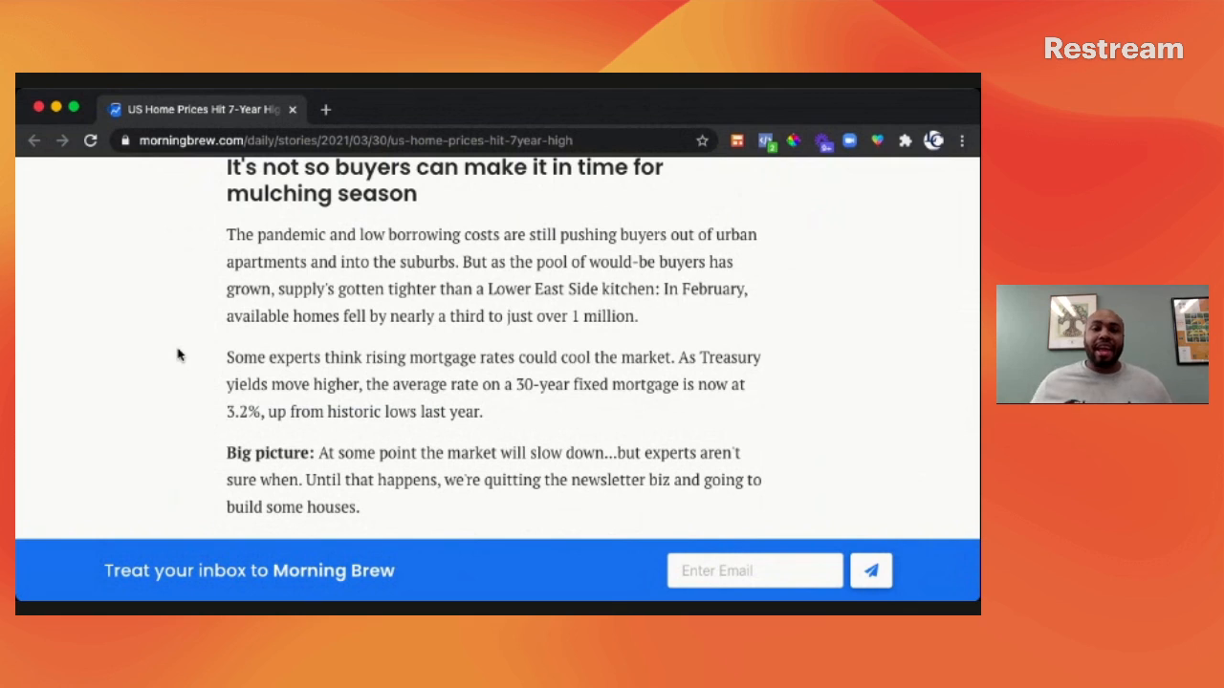